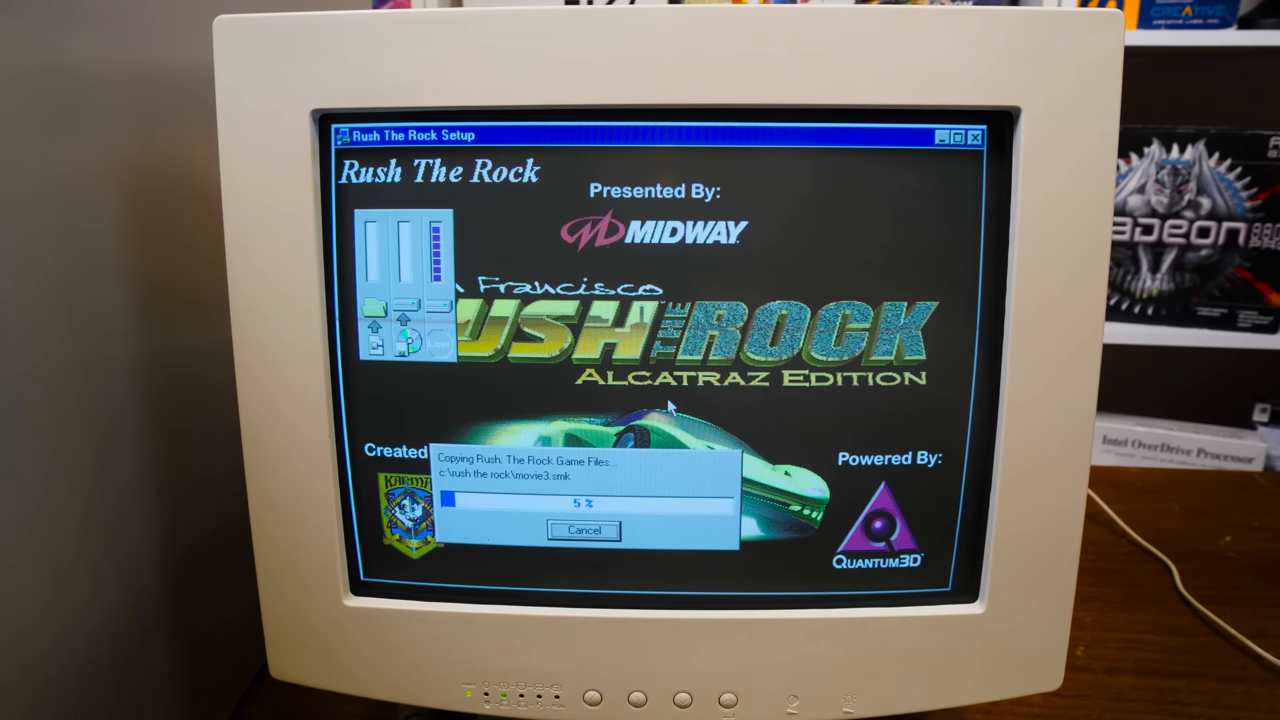
mouse_move(664, 340)
type("IGNORE TH")
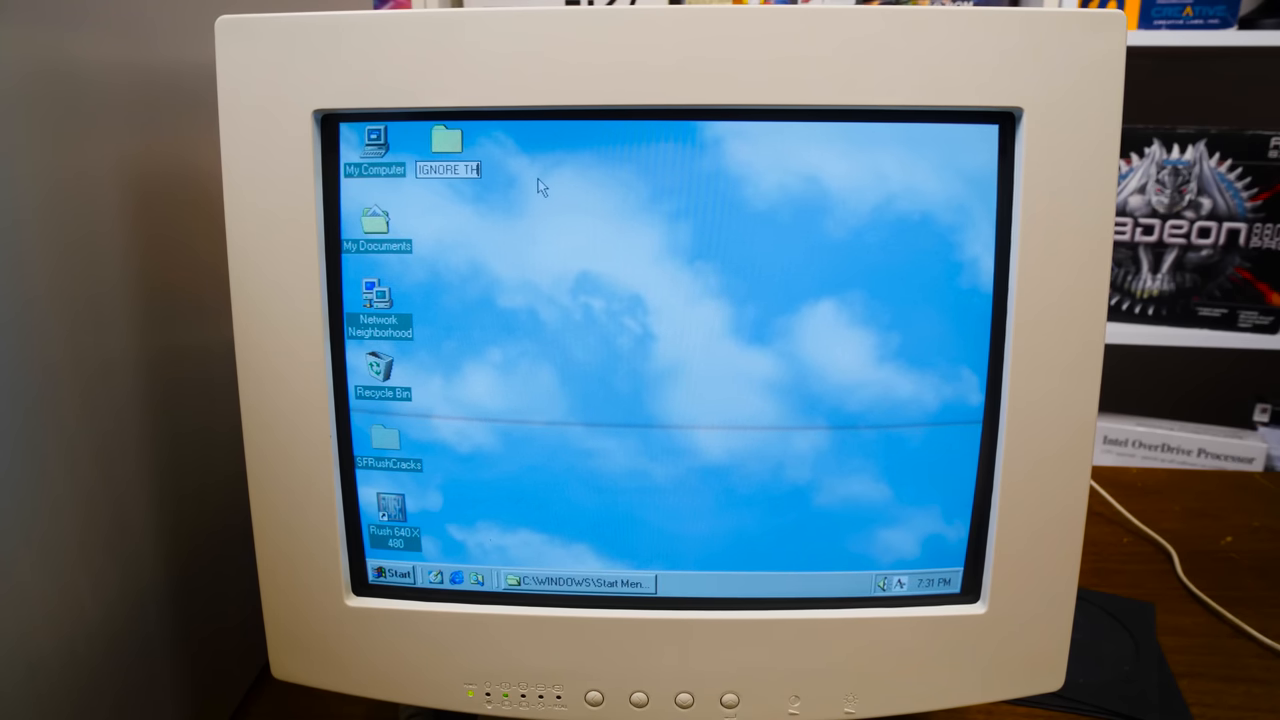
- Peek into the IGNORE THIS folder, close it, and select the Rush 640 X 480 shortcut
double_click(446, 144)
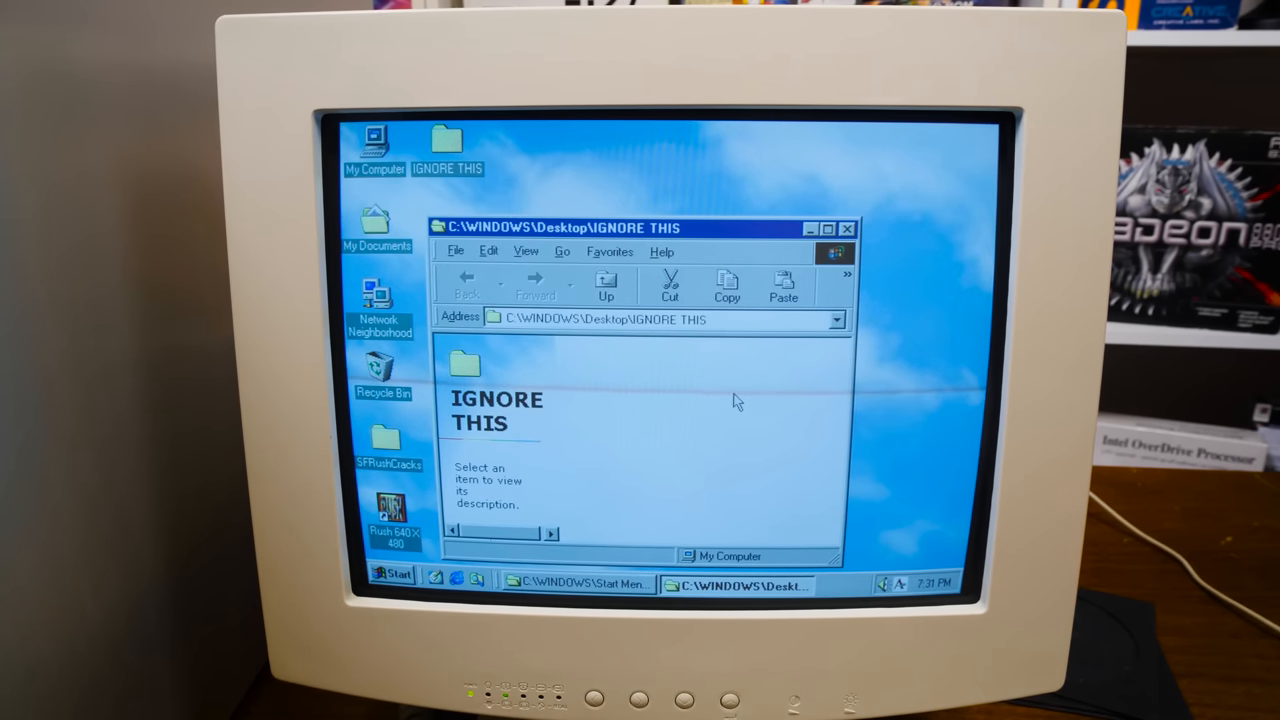
left_click(848, 228)
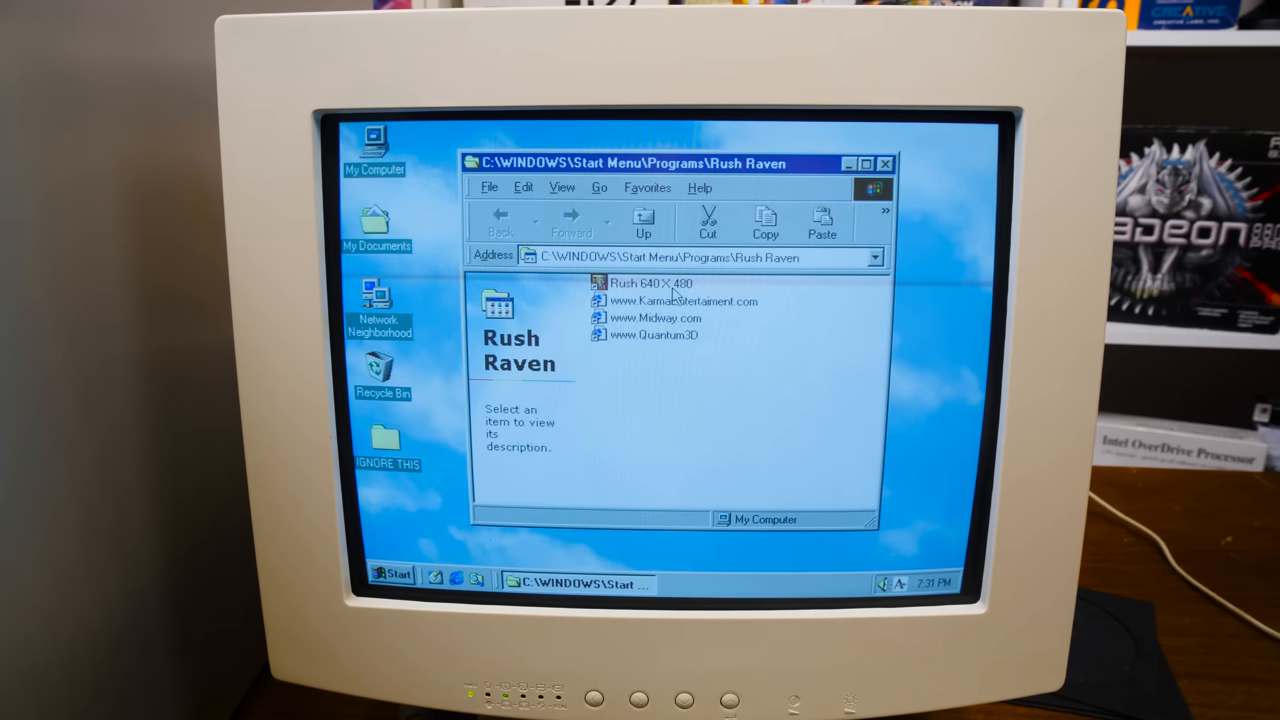
left_click(650, 284)
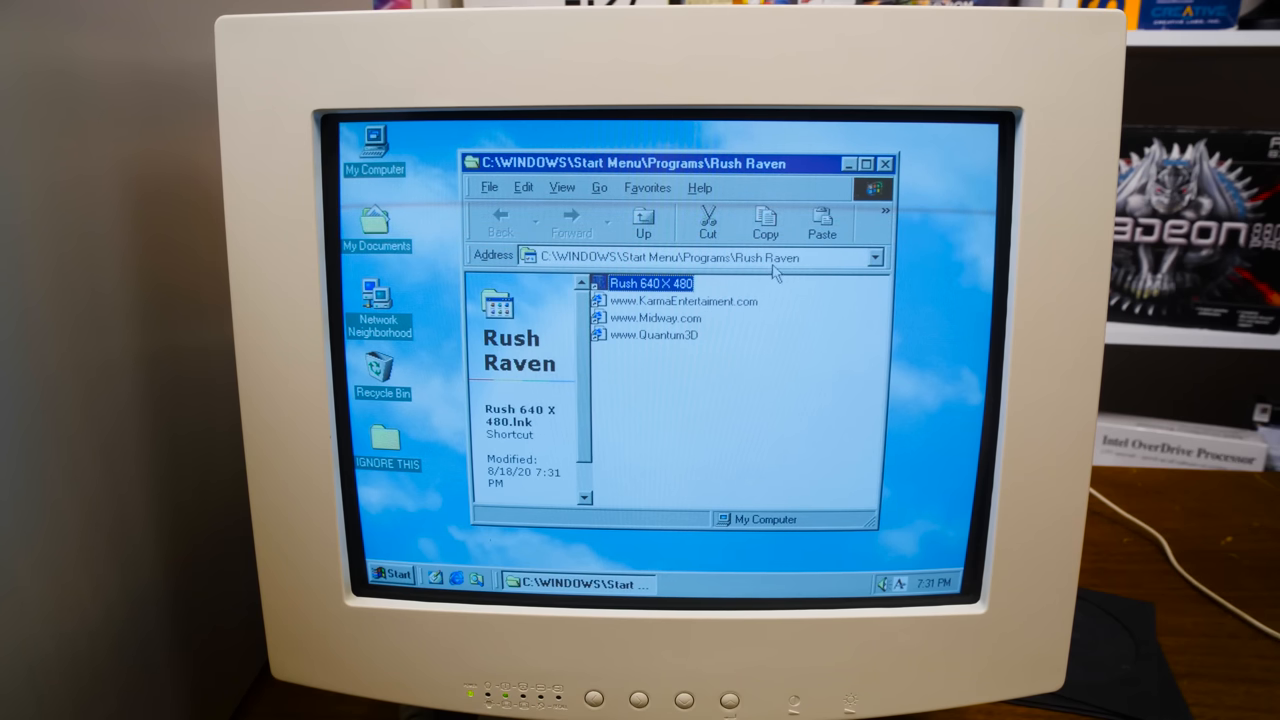
mouse_move(680, 388)
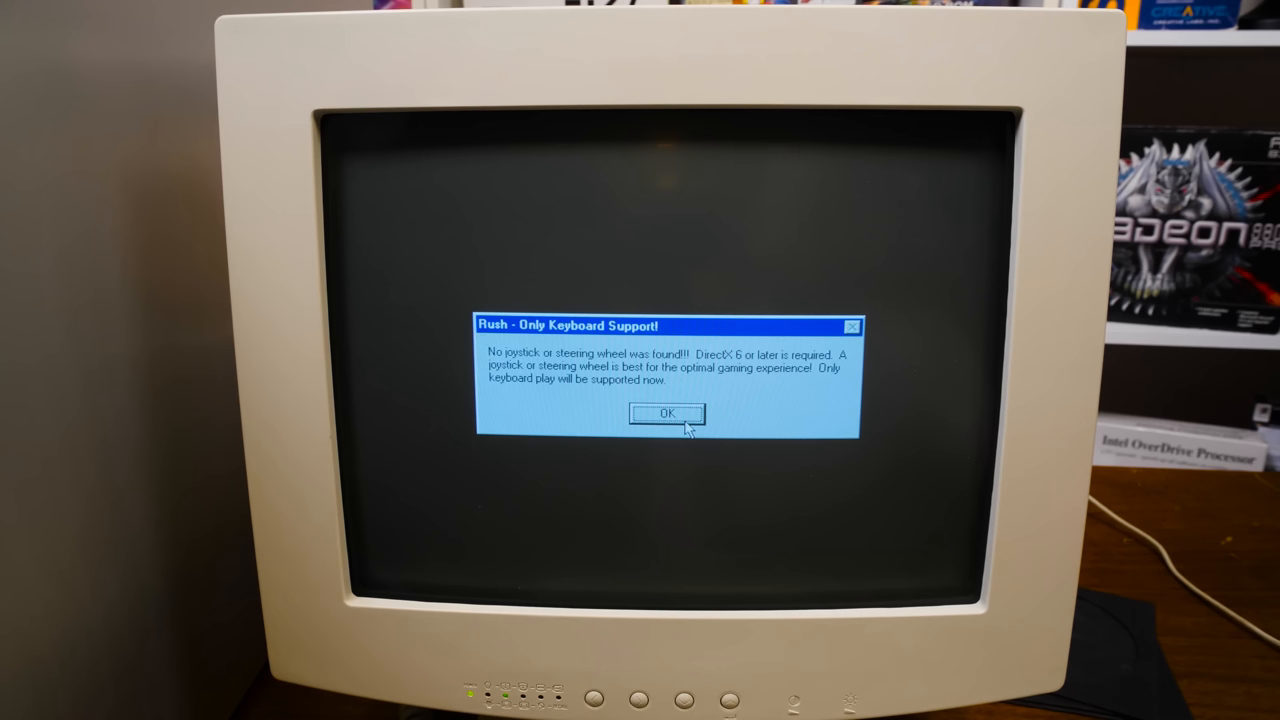
- Acknowledge the 'Rush - Only Keyboard Support!' notice so the game continues to Initializing
left_click(666, 414)
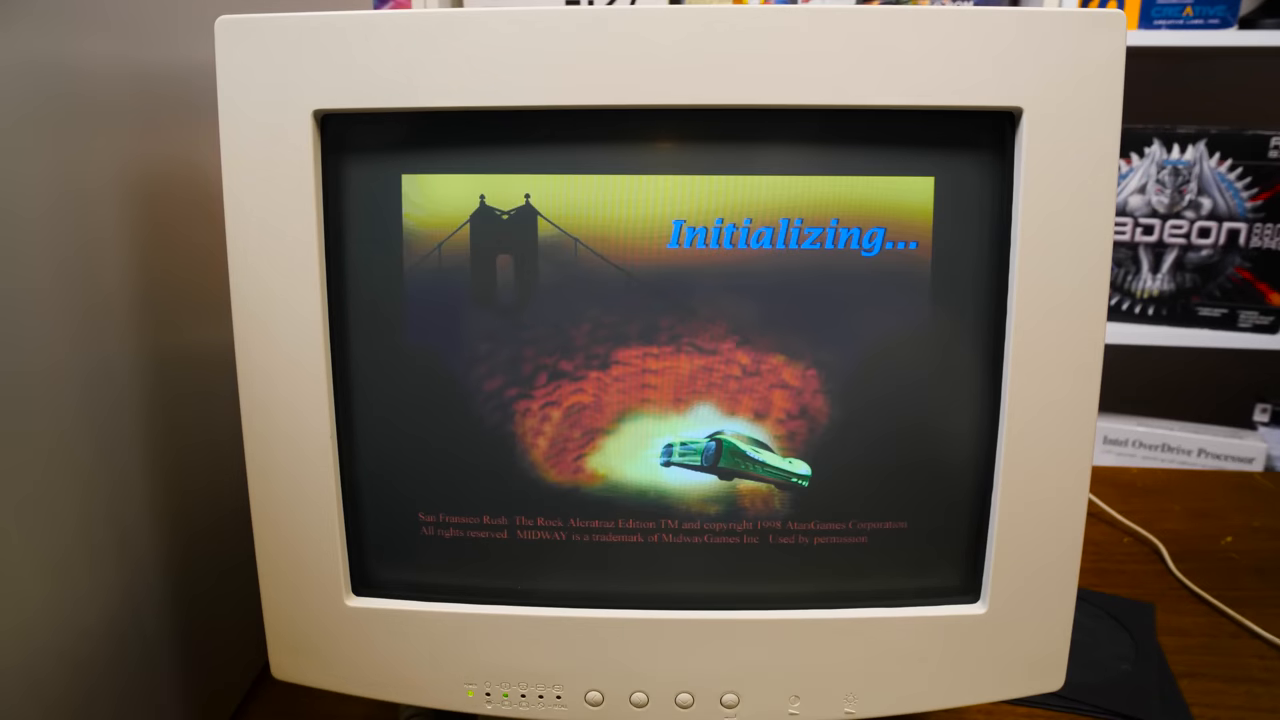